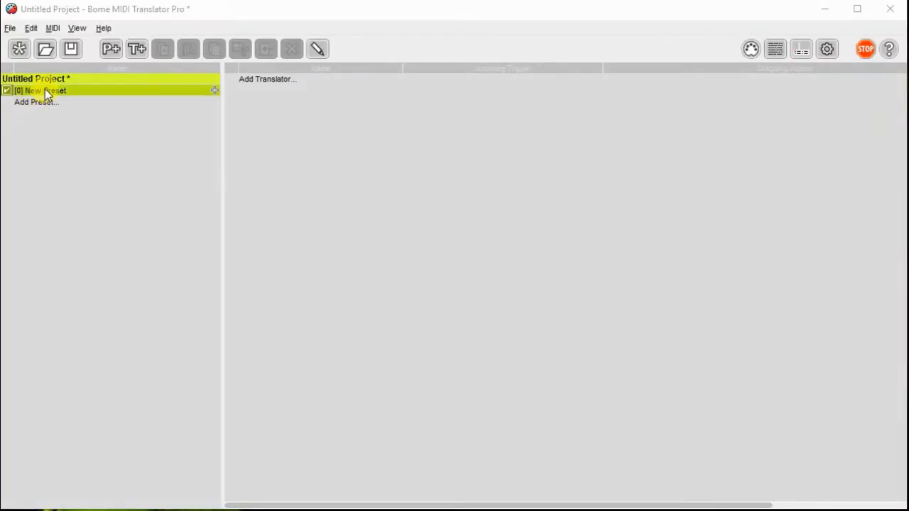
- Rename the first preset, '[0] New Preset', to 'Init'
double_click(42, 90)
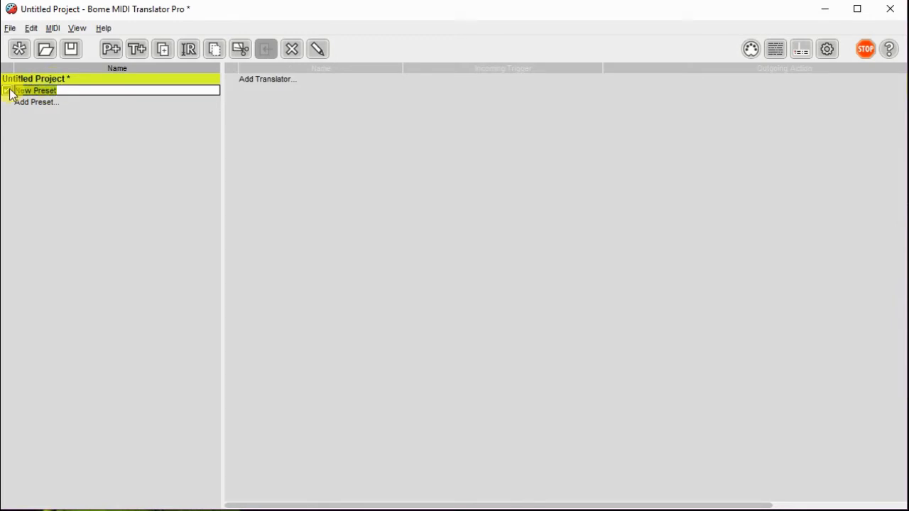
type("Init")
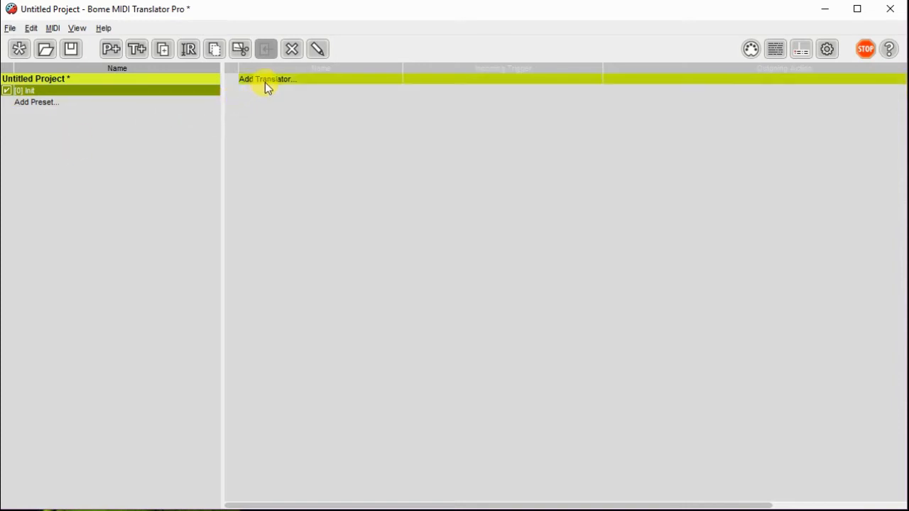
- Add a translator named 'Open Project' to the Init preset and show its properties
left_click(267, 79)
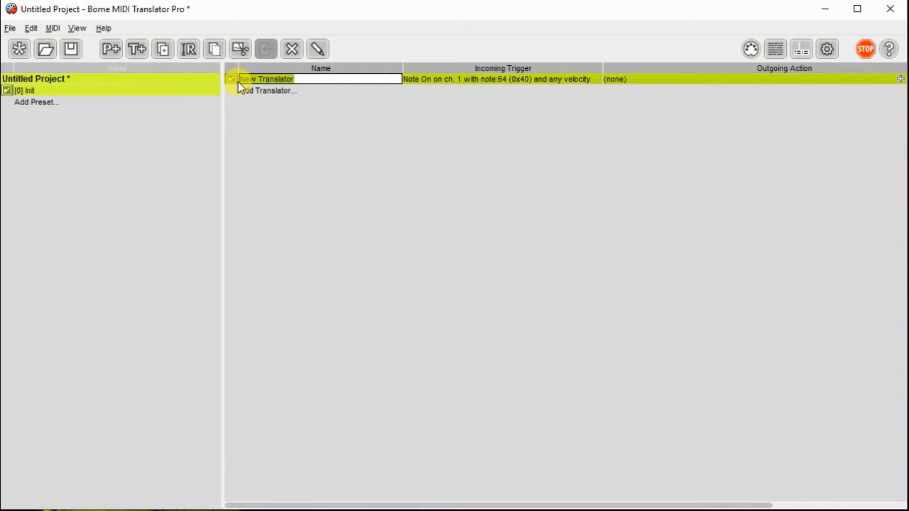
type("Open Project")
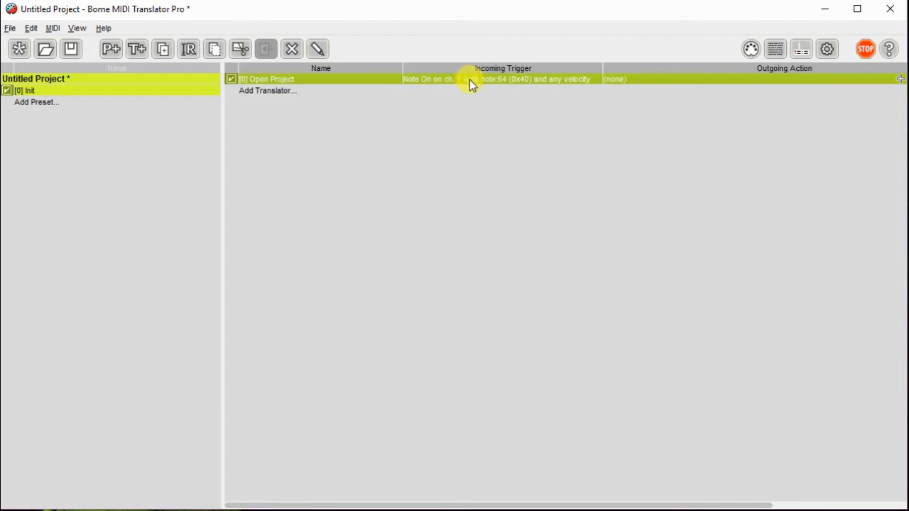
right_click(469, 79)
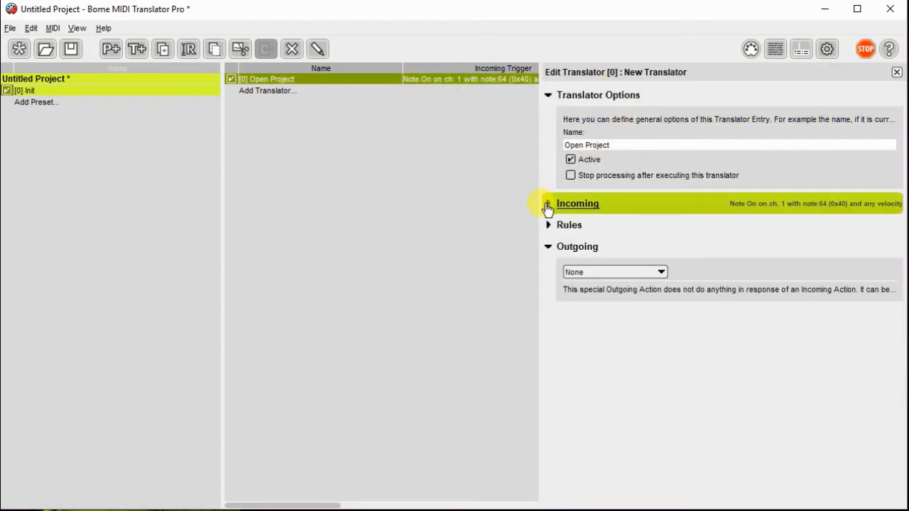
- Set Open Project's incoming trigger to Disable/Enable Processing: 'Project file is opened'
left_click(547, 208)
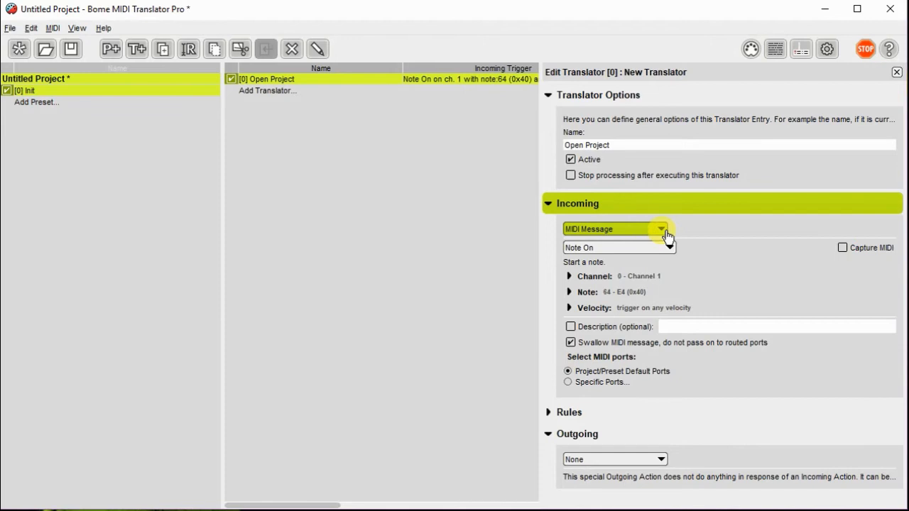
left_click(661, 228)
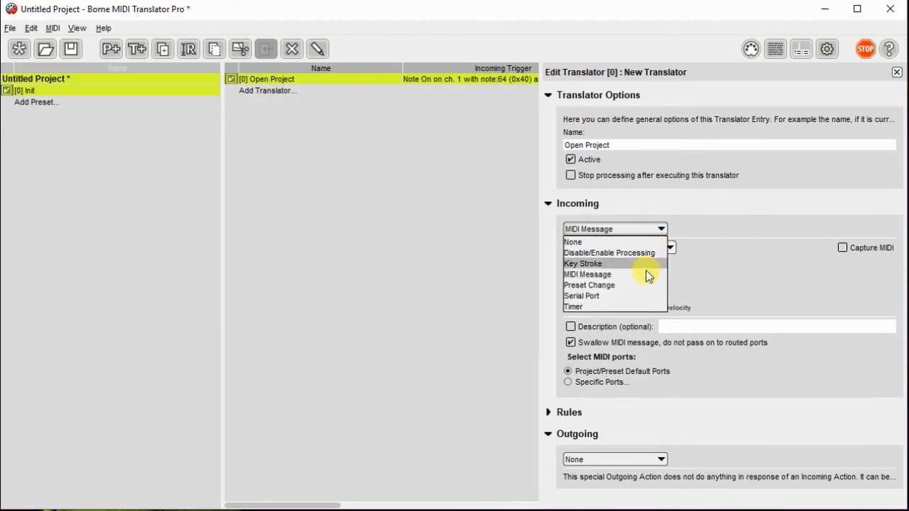
left_click(609, 253)
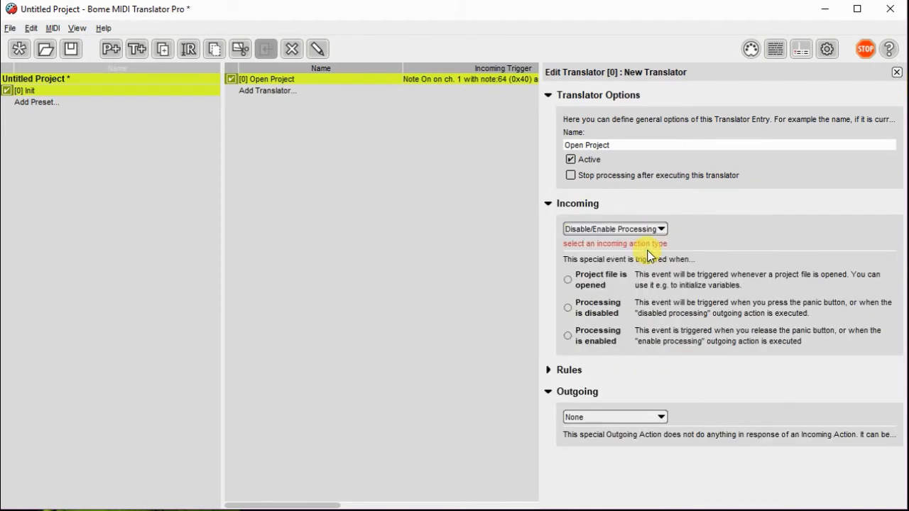
left_click(567, 266)
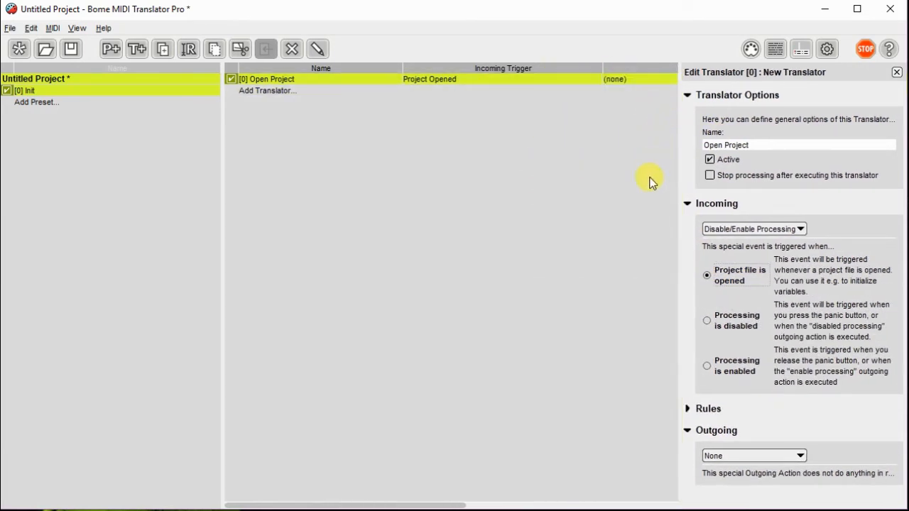
left_click(687, 203)
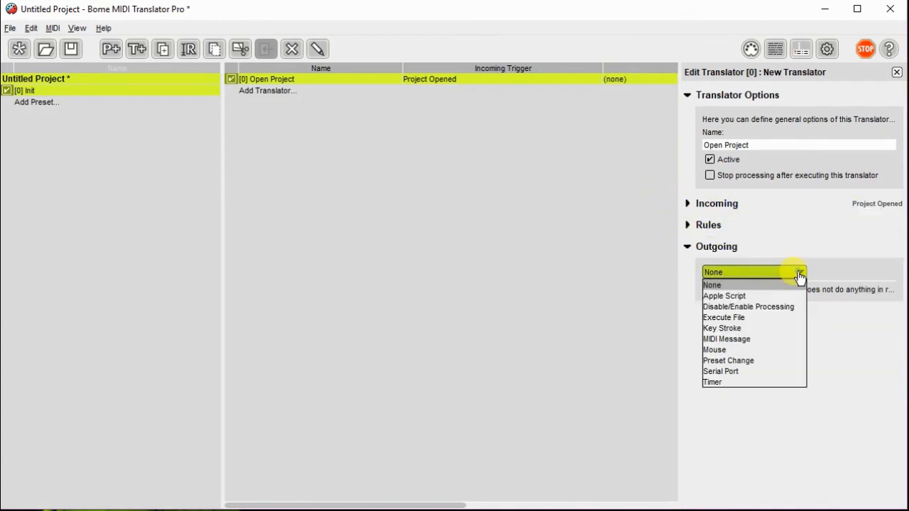
- Make Open Project's outgoing action a one-shot 1000 ms timer named 'Init'
left_click(711, 382)
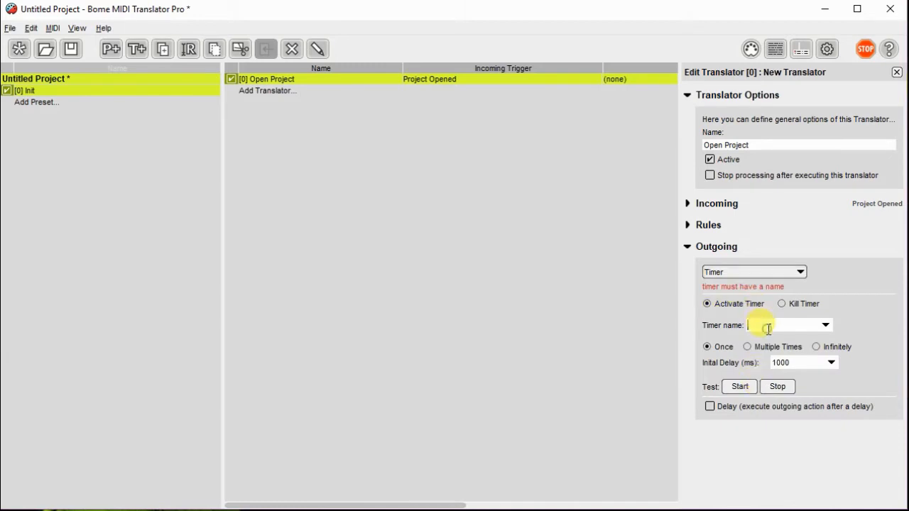
type("Init")
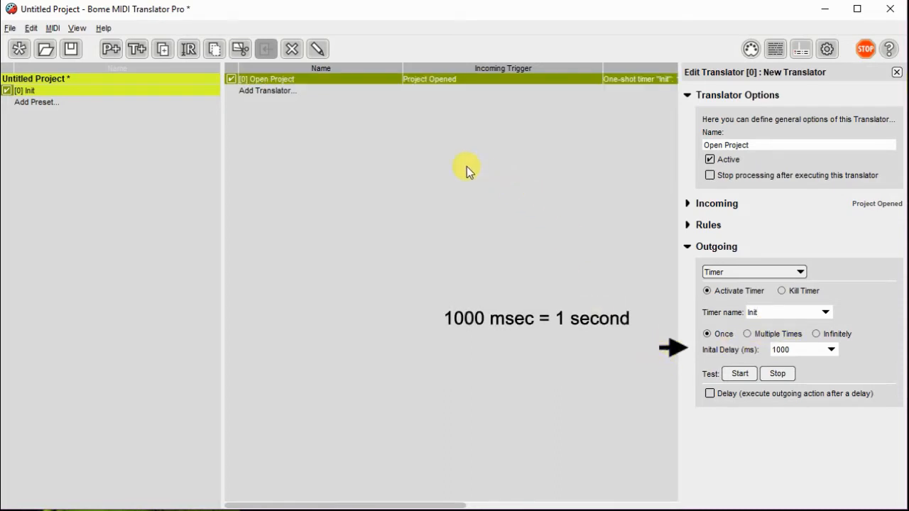
left_click(267, 90)
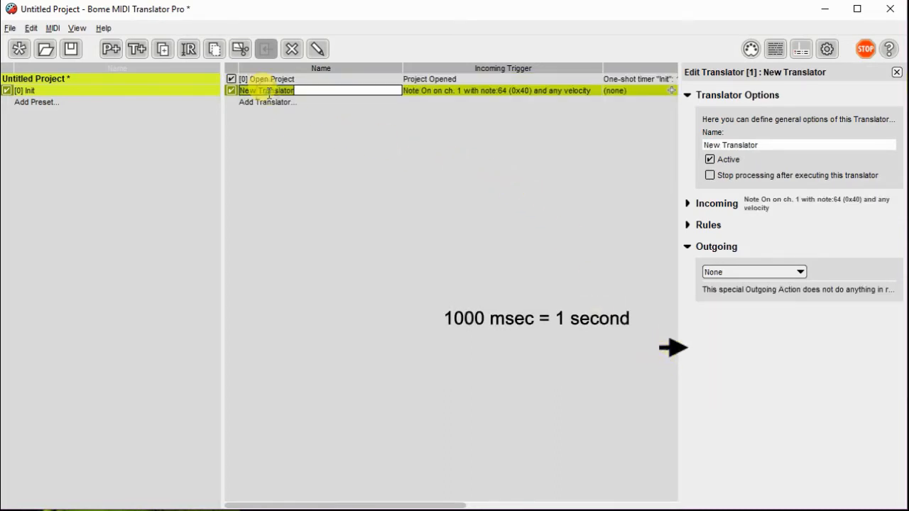
- Name the second translator 'Set Global Variables' with the Init timer as its incoming trigger
type("Set Global")
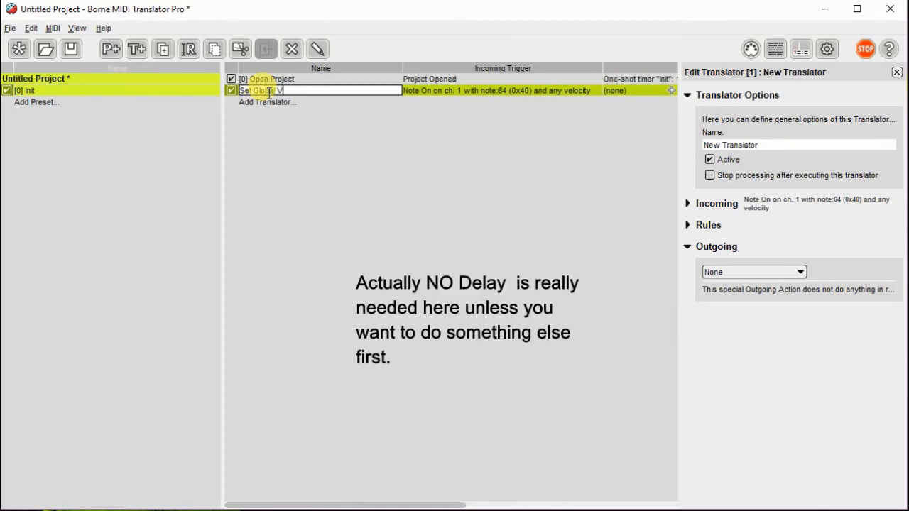
type("Variables")
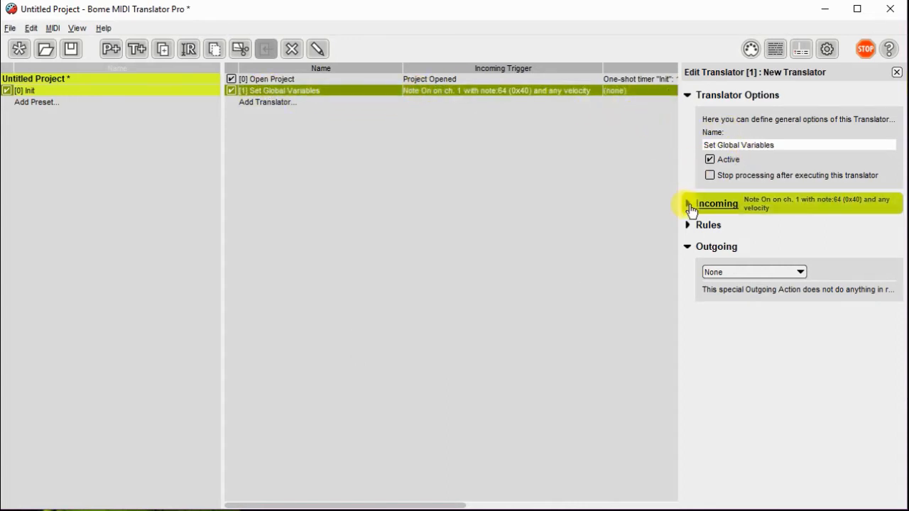
left_click(687, 204)
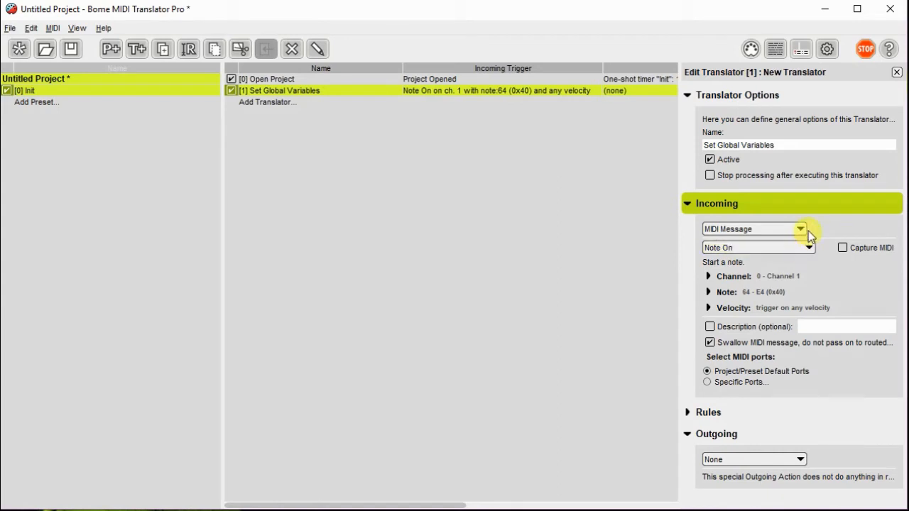
left_click(800, 229)
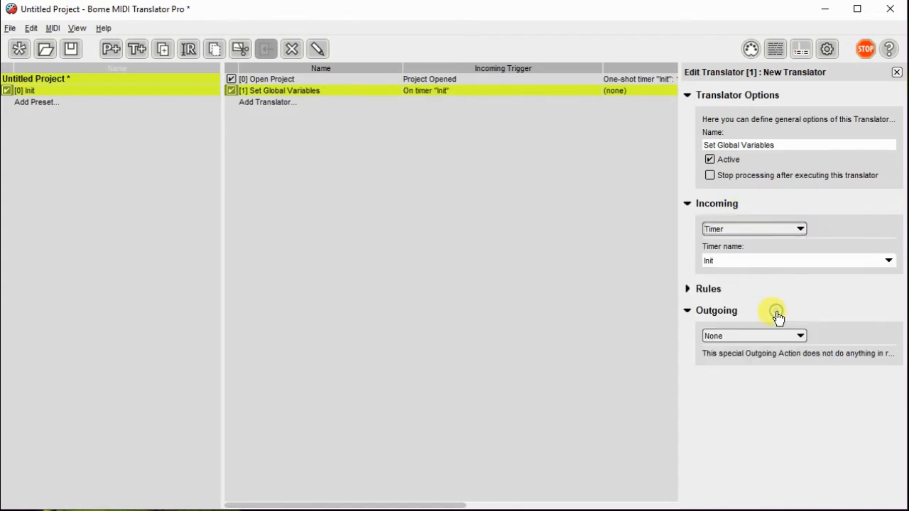
left_click(717, 311)
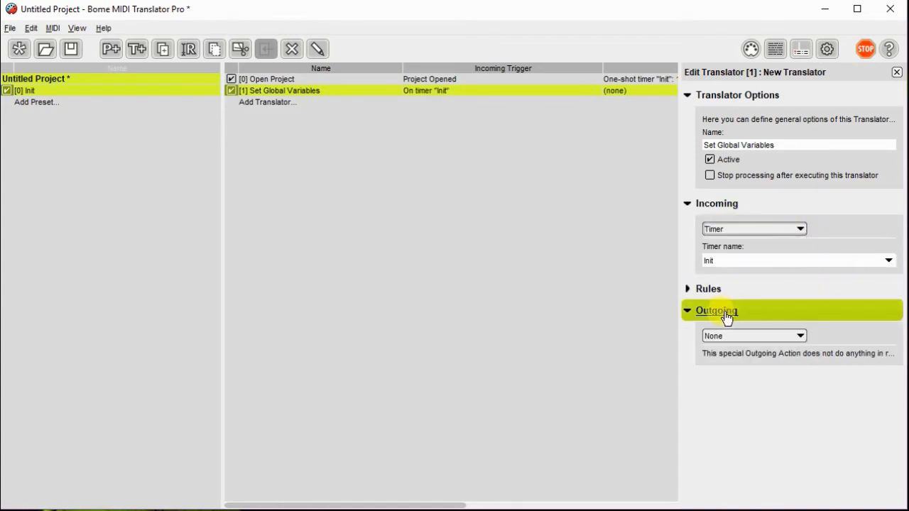
- Enter rules '// Set all of your global variables', 'ga = 0' and 'gb = 10'
left_click(708, 288)
type("// Set all of y")
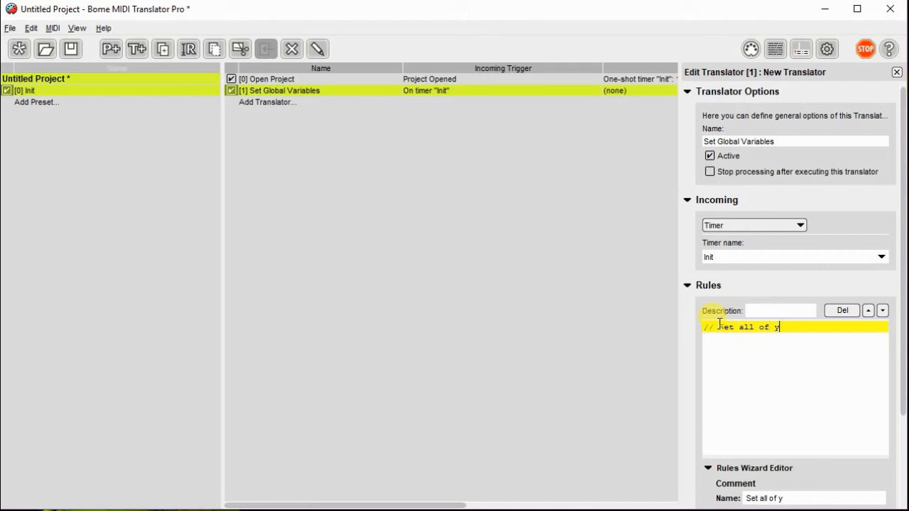
type("our global v")
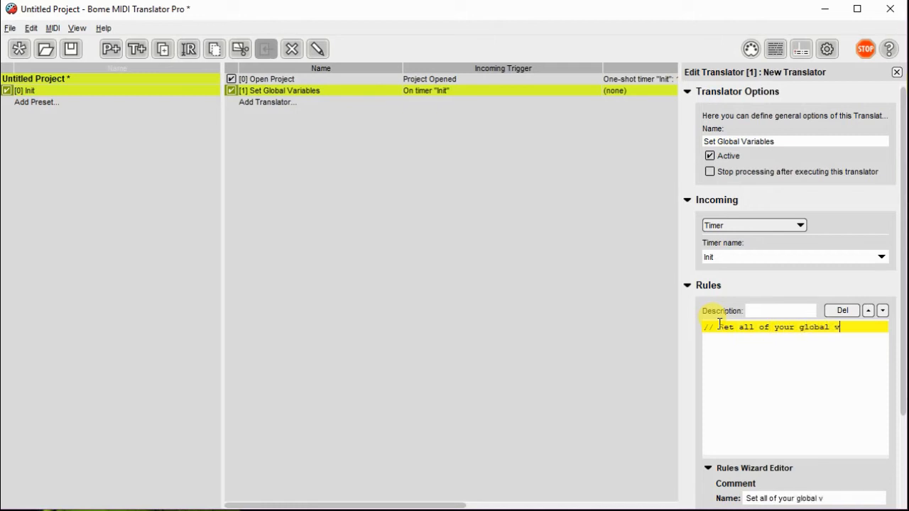
type("ariables")
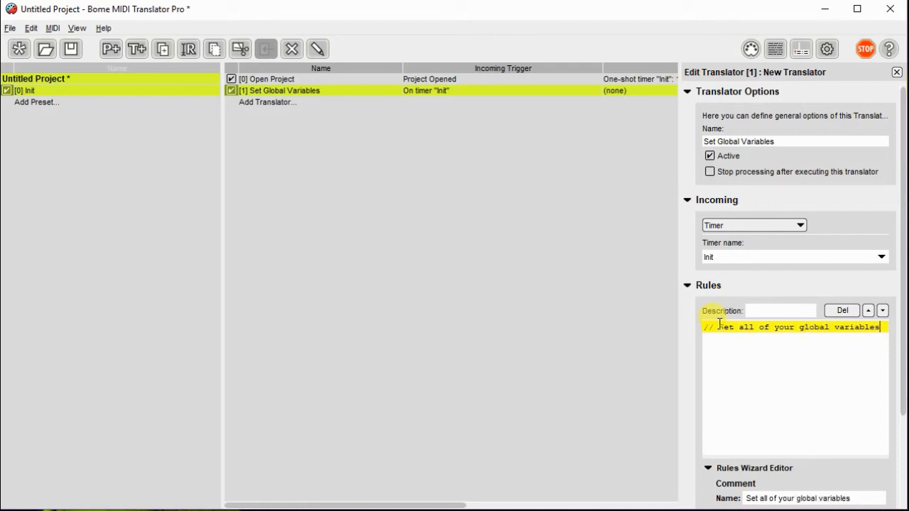
key("enter")
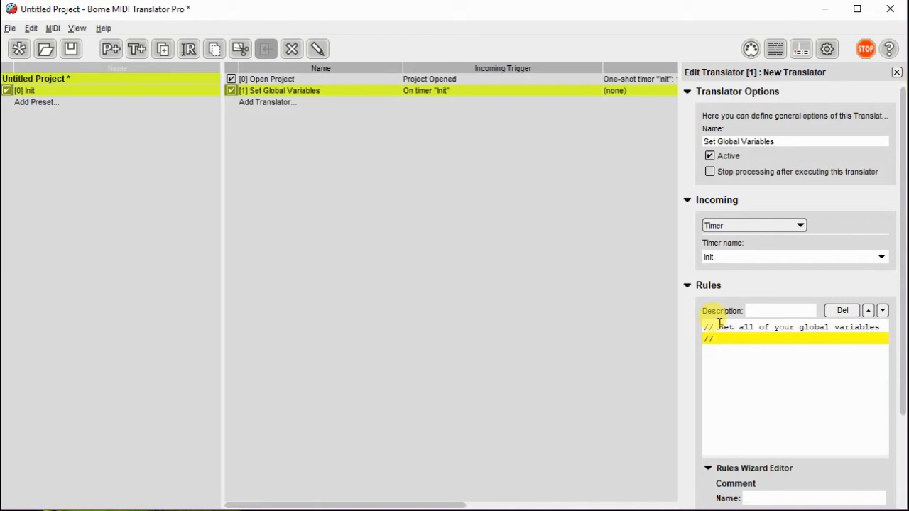
type("ga")
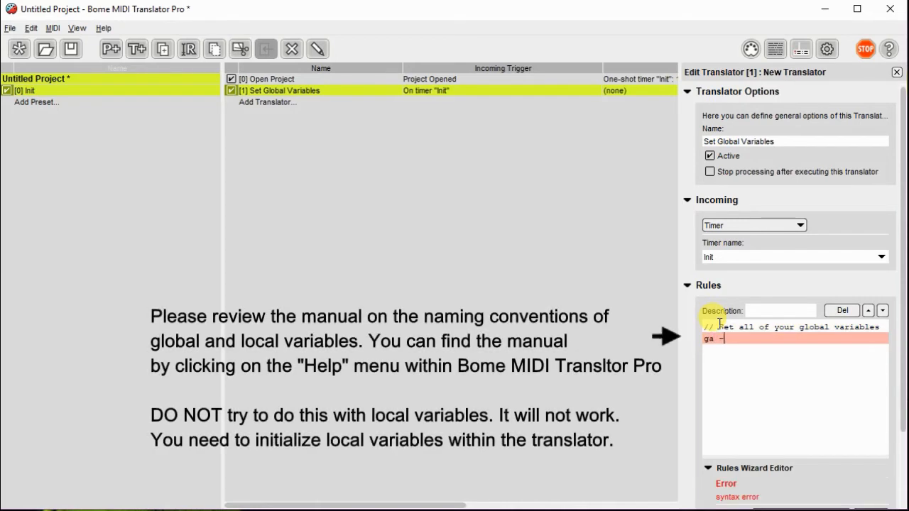
type("=")
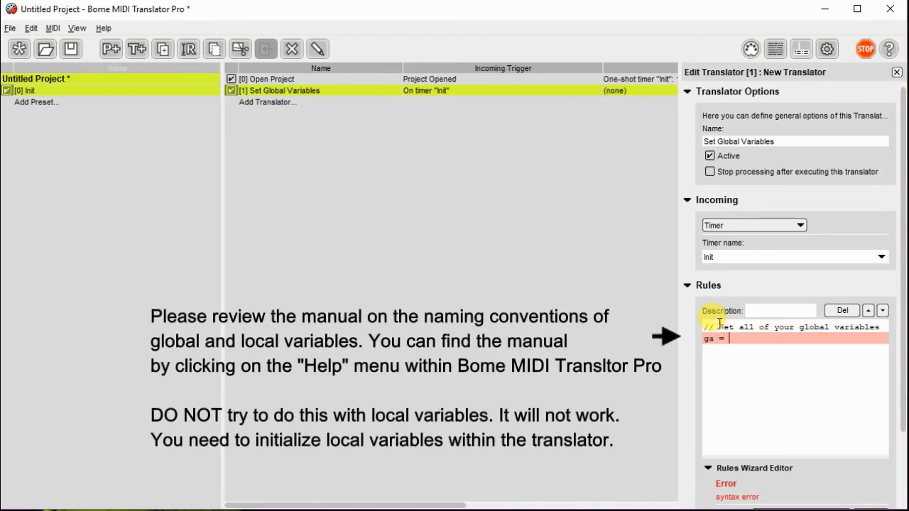
type("0")
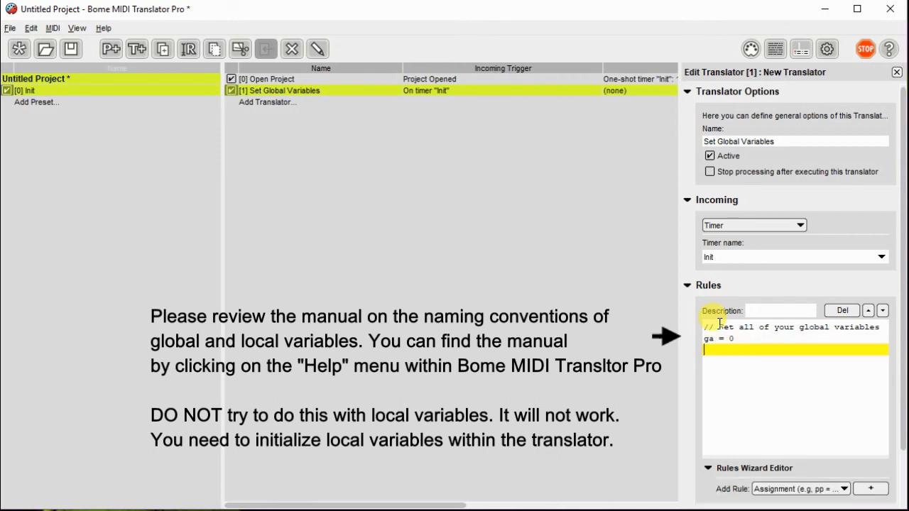
type("gb = 10")
type("// ...")
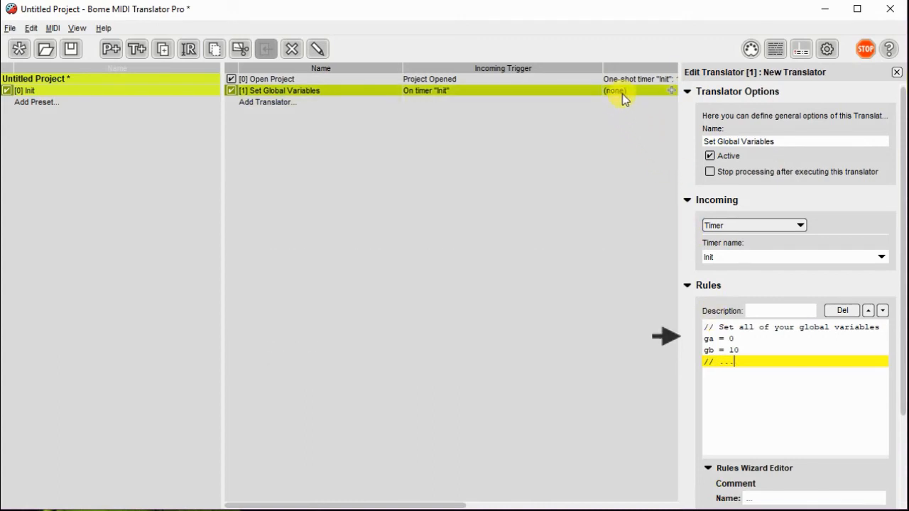
left_click(268, 102)
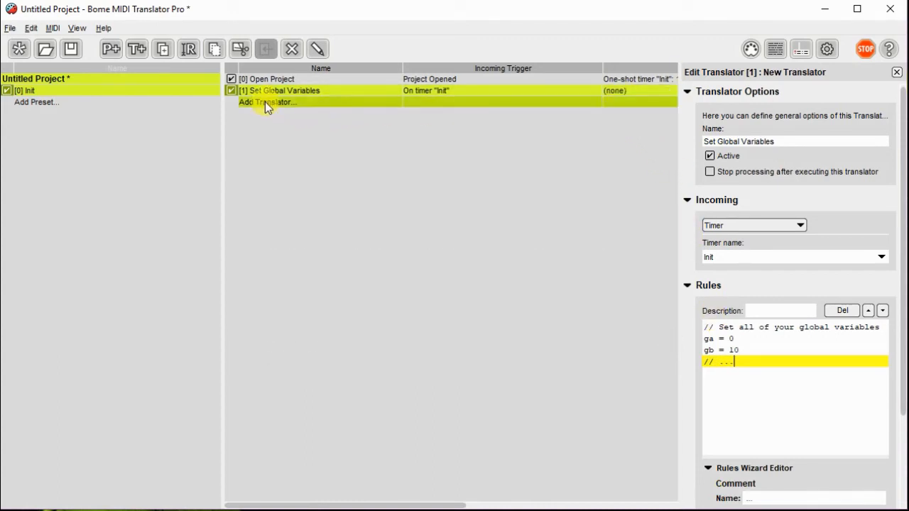
- Rename the new third translator to 'Restart'
left_click(268, 102)
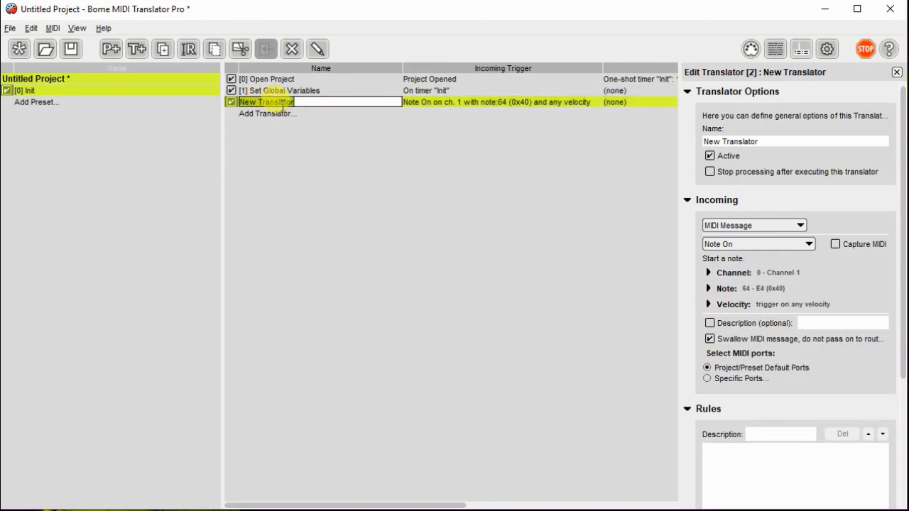
type("R")
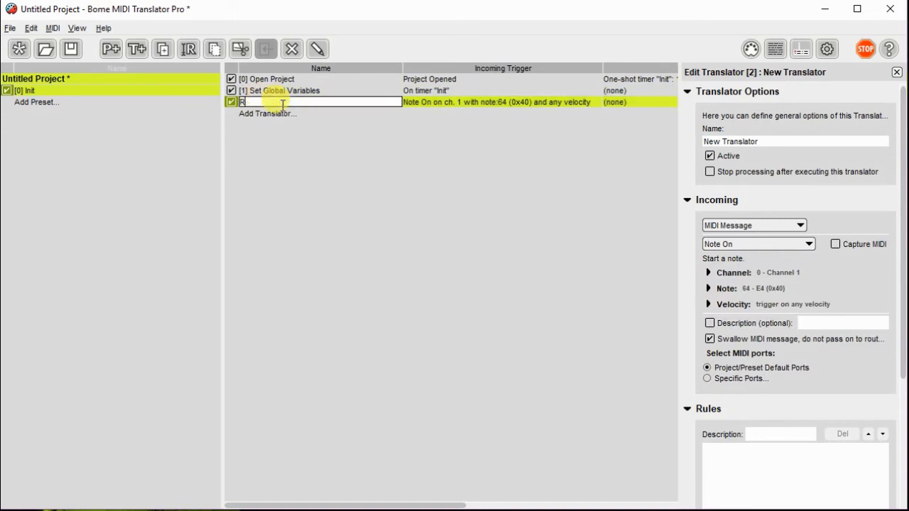
type("estart")
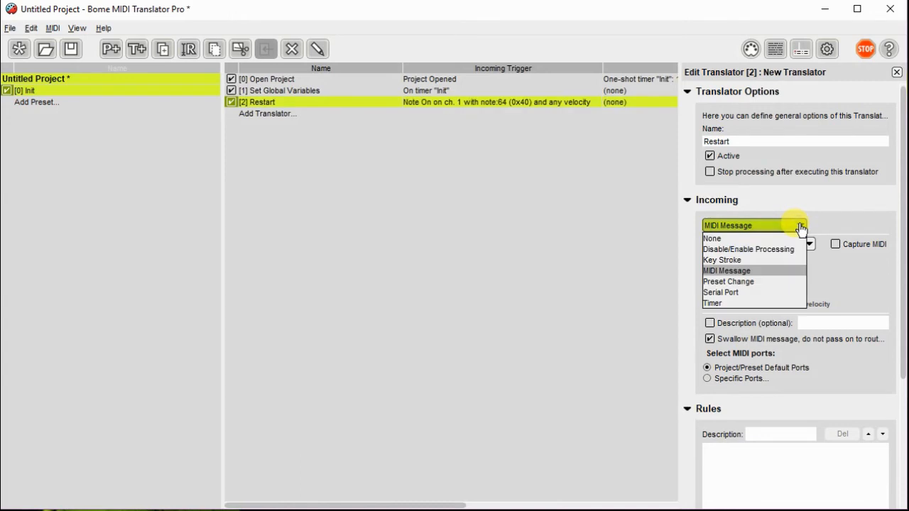
- Trigger Restart on the physical Esc key and have it fire the Init timer
left_click(723, 260)
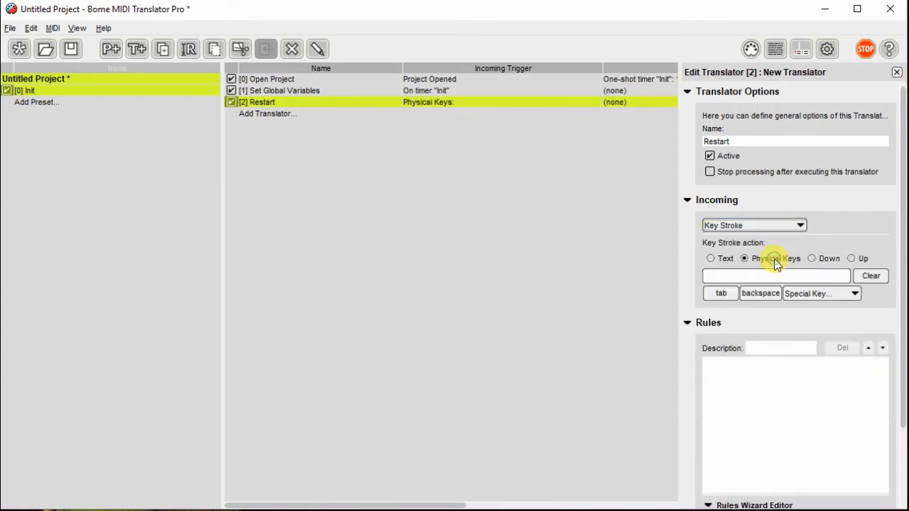
left_click(776, 275)
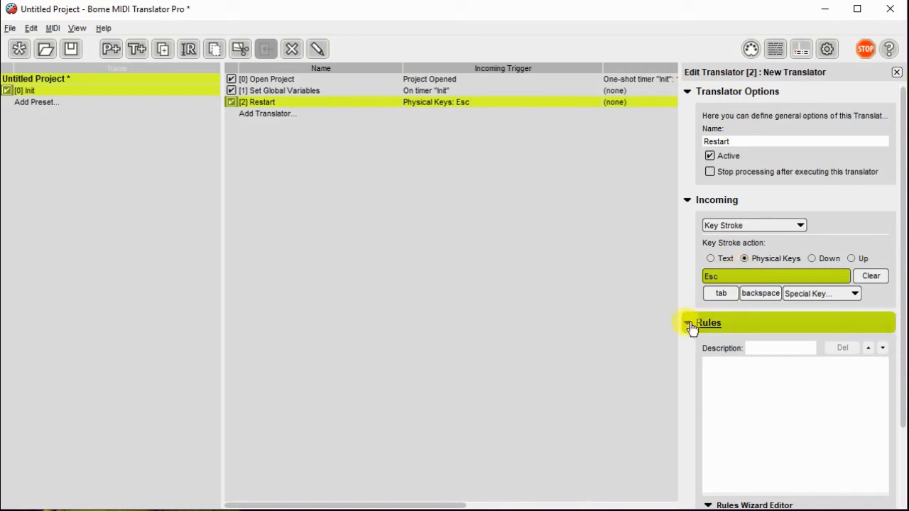
left_click(692, 326)
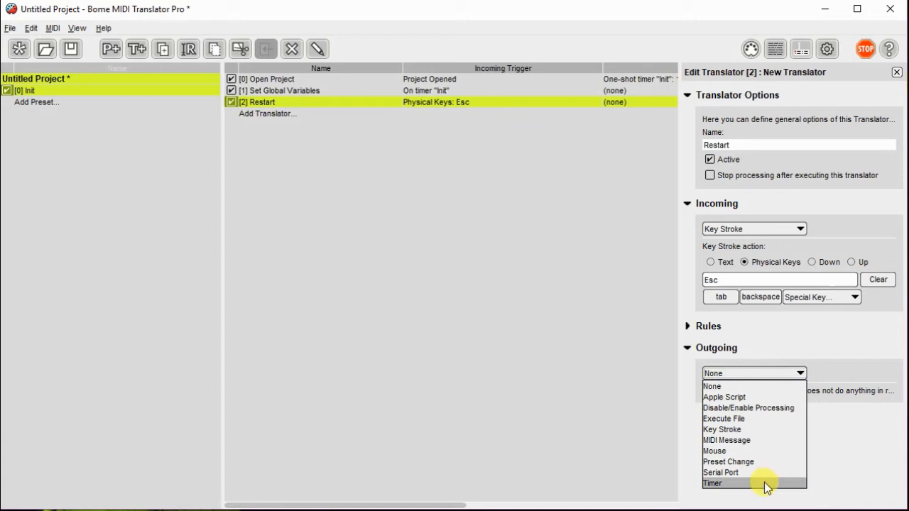
left_click(712, 483)
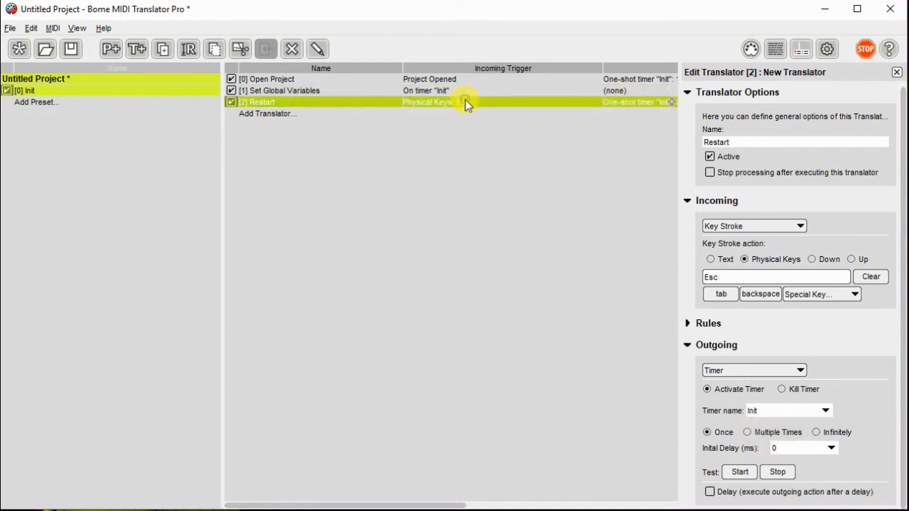
- Move the Restart translator up one place, above Set Global Variables
right_click(465, 101)
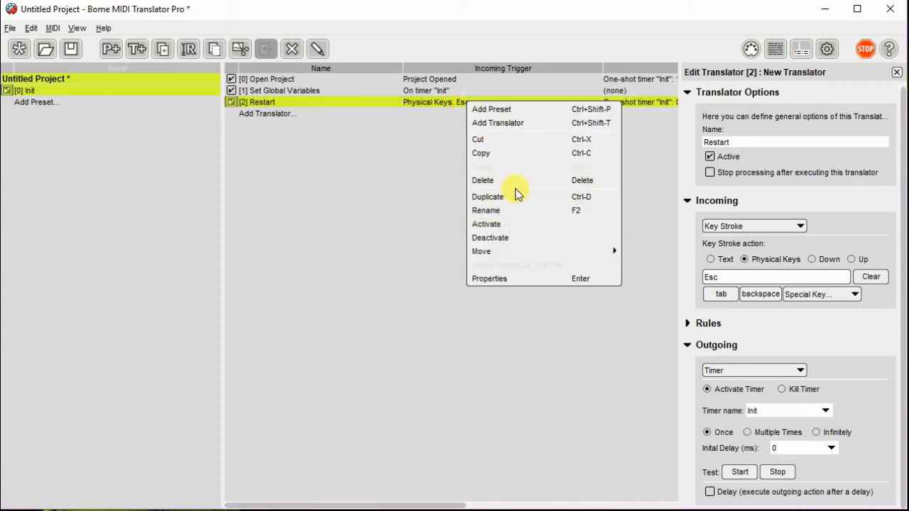
left_click(447, 102)
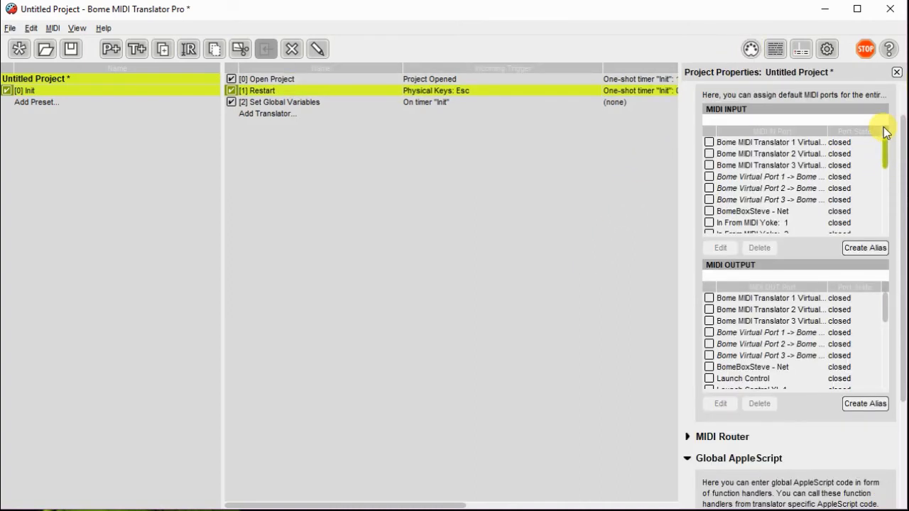
- Tick Bome MIDI Translator 1 Virtual In and Virtual Out as project default ports
left_click(767, 142)
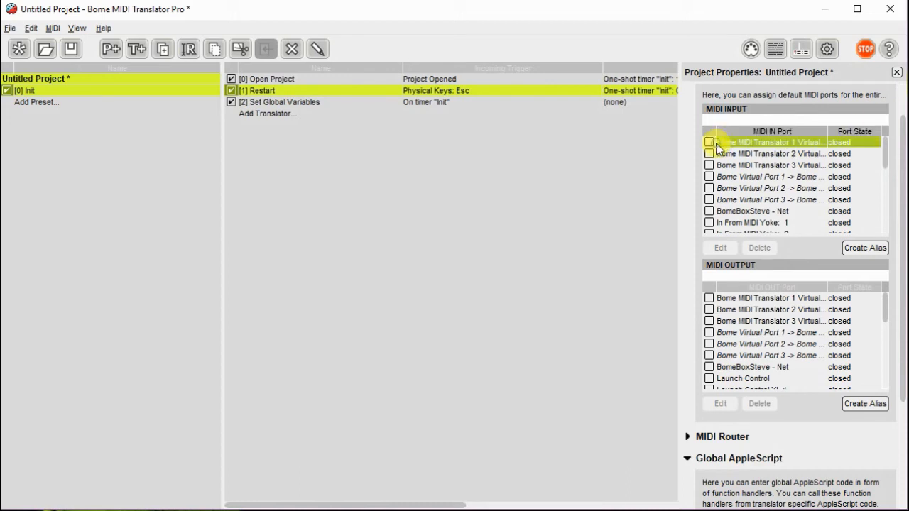
left_click(708, 142)
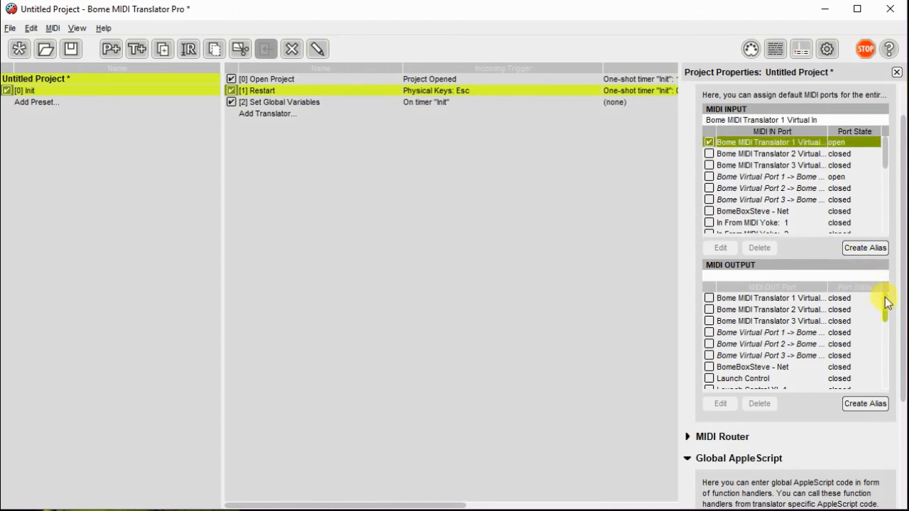
left_click(767, 309)
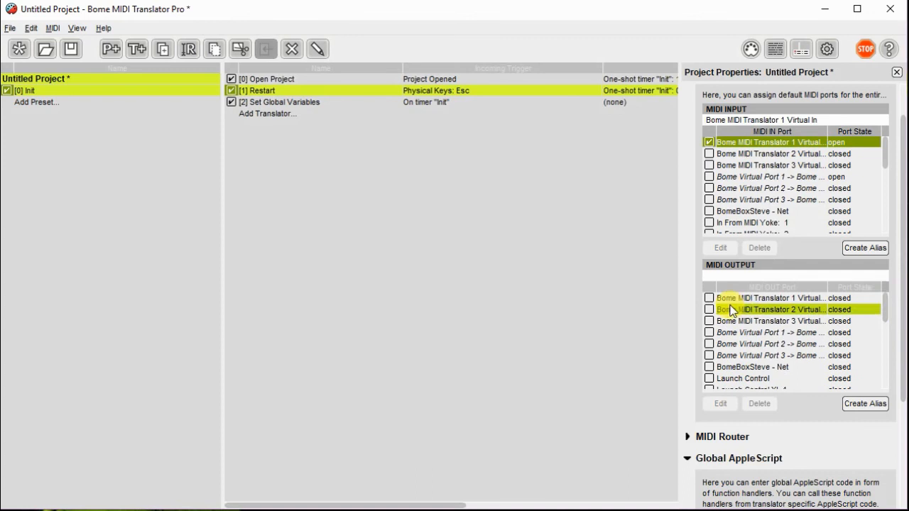
left_click(708, 297)
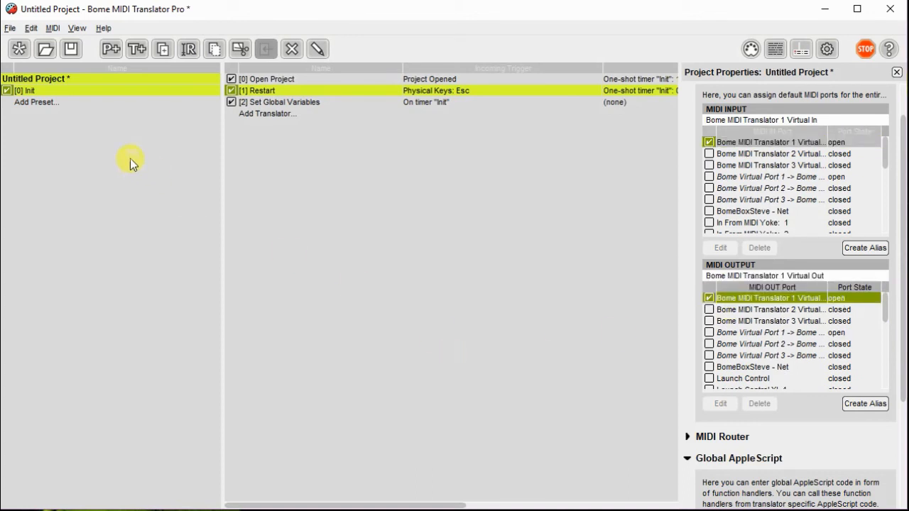
left_click(36, 101)
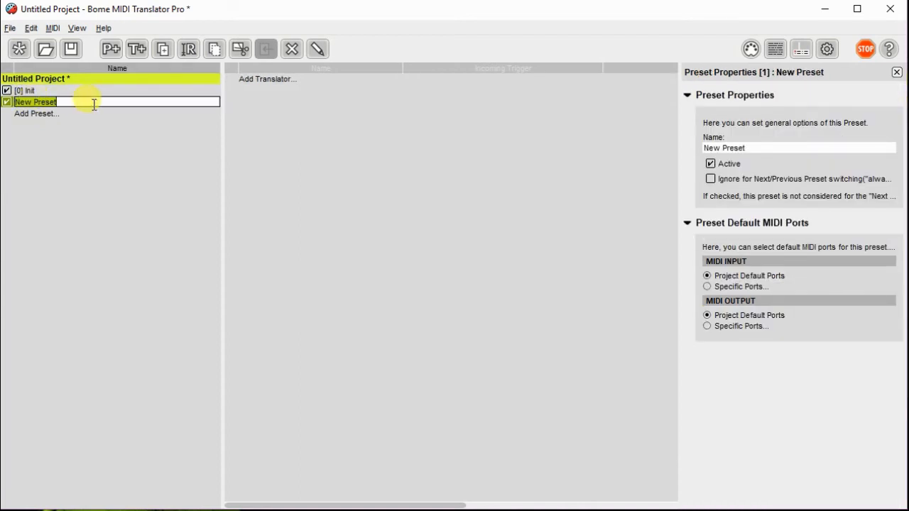
- Name the new preset 'Work' and add a translator inside it
type("Work")
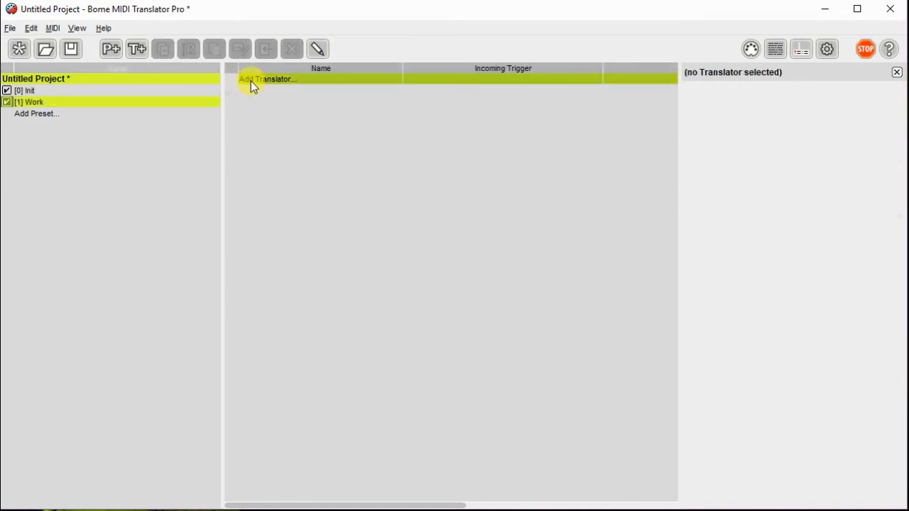
left_click(268, 79)
type("Whatever working translator")
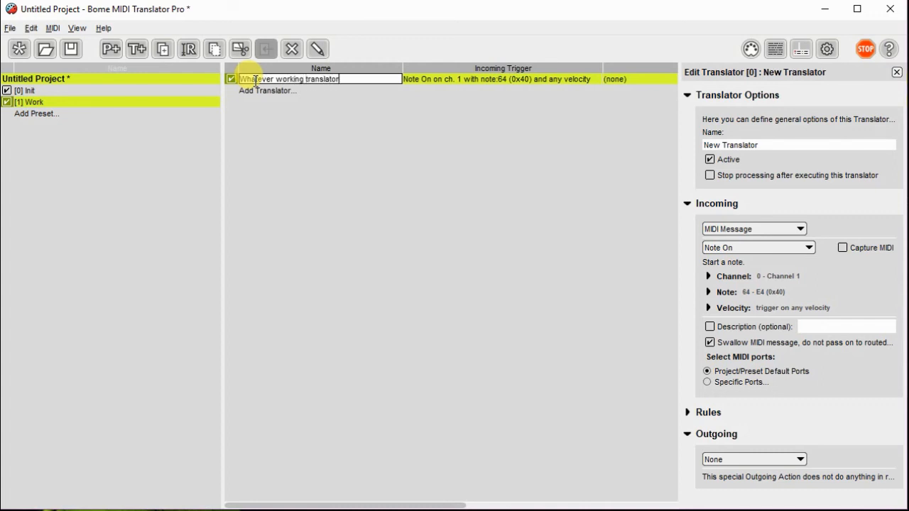
type("s you want")
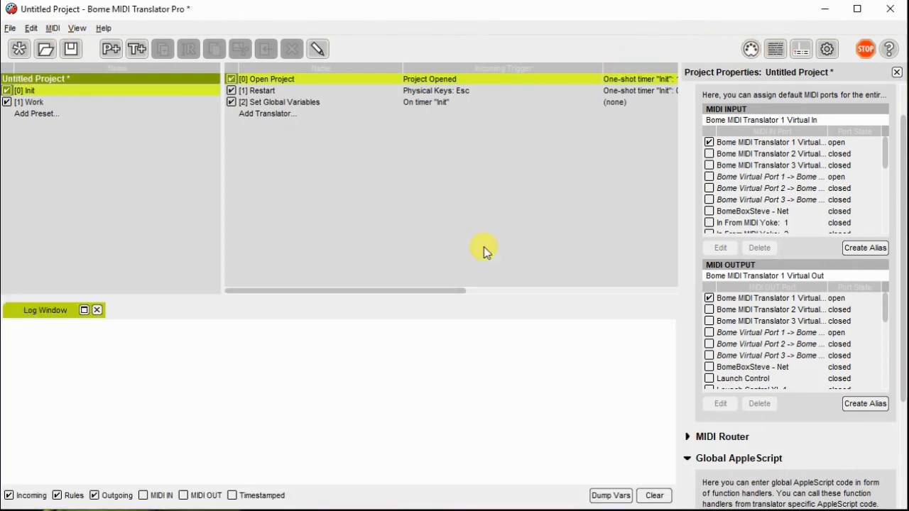
mouse_move(208, 451)
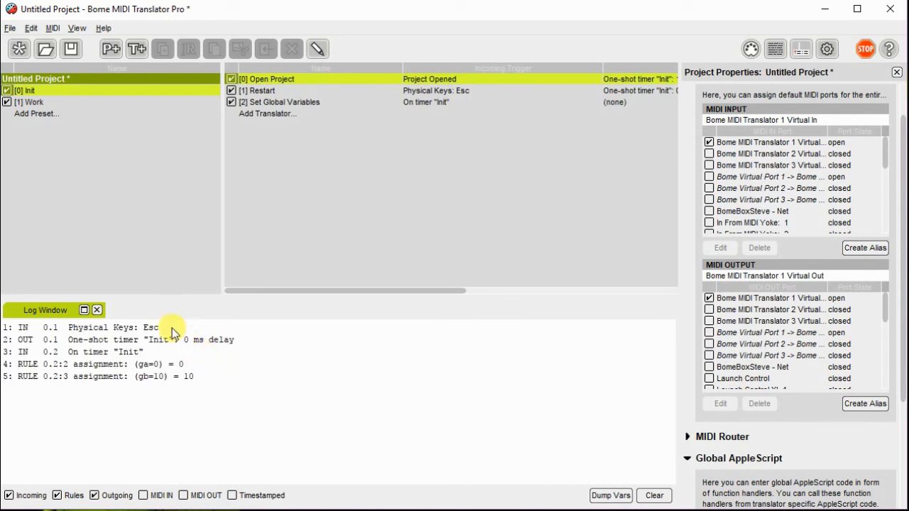
mouse_move(199, 353)
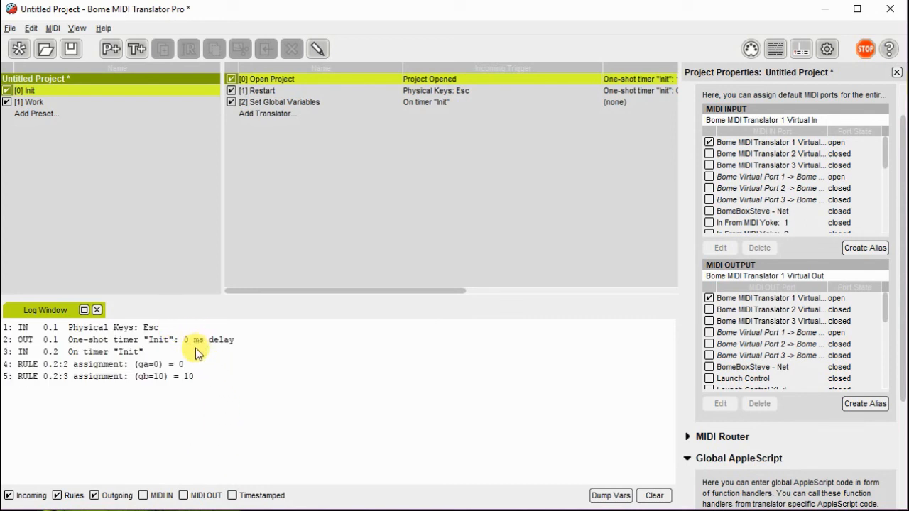
mouse_move(195, 369)
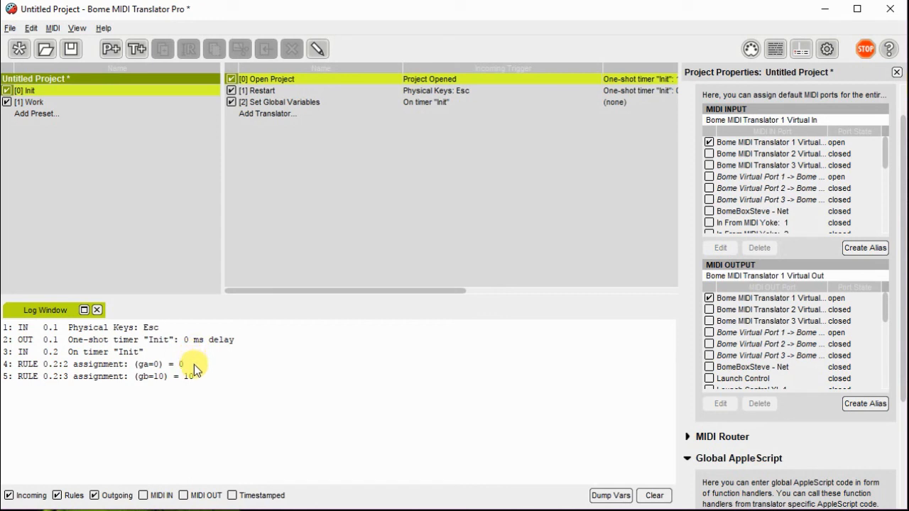
mouse_move(486, 448)
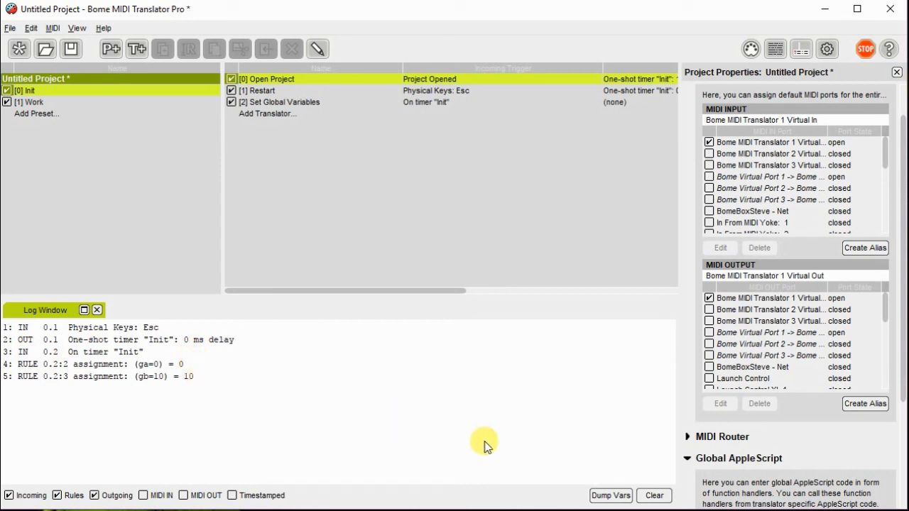
mouse_move(11, 29)
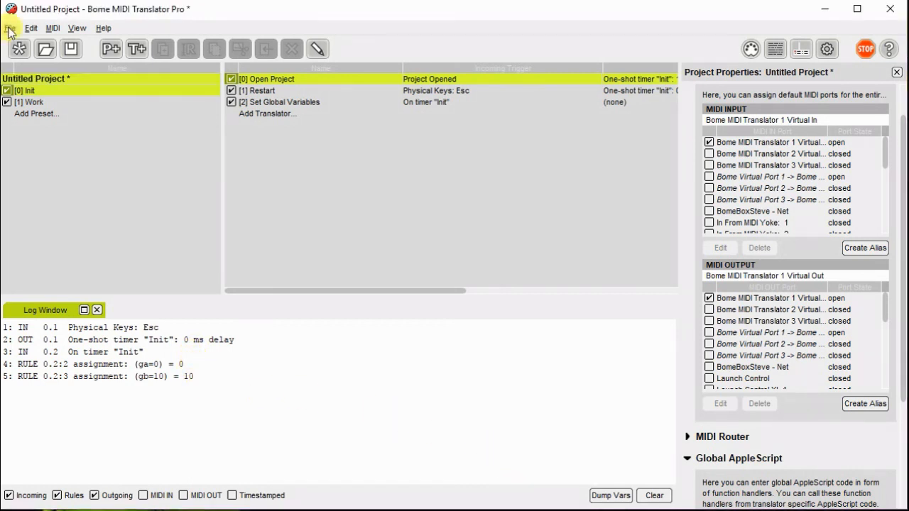
- Save the project via Save As under the file name 'my_template.bmtp'
left_click(11, 28)
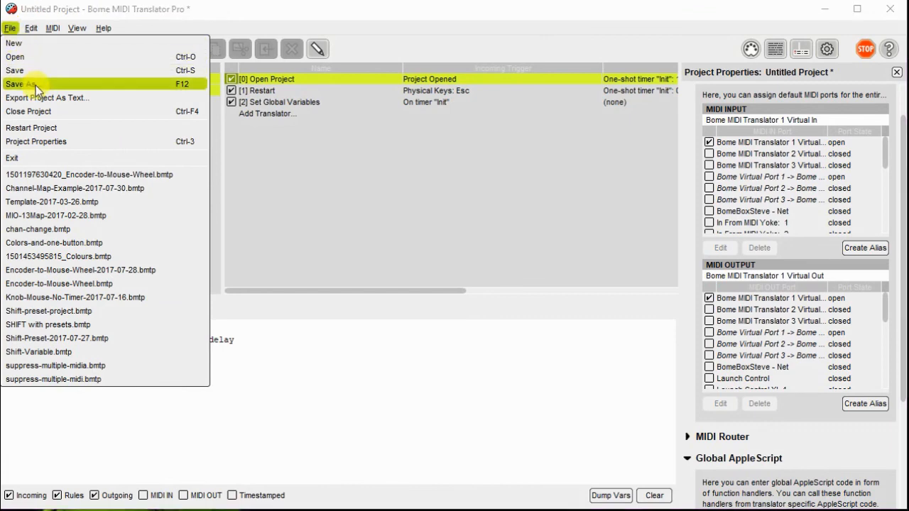
left_click(25, 84)
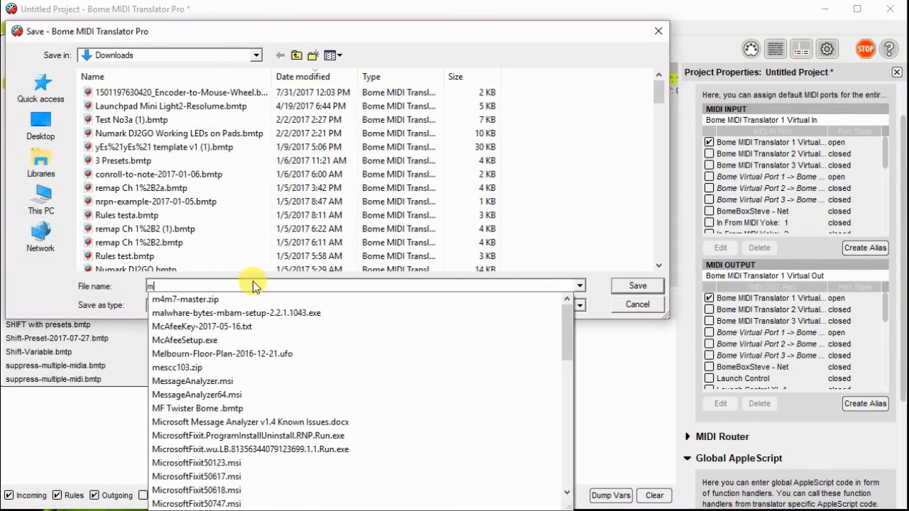
type("y_templ")
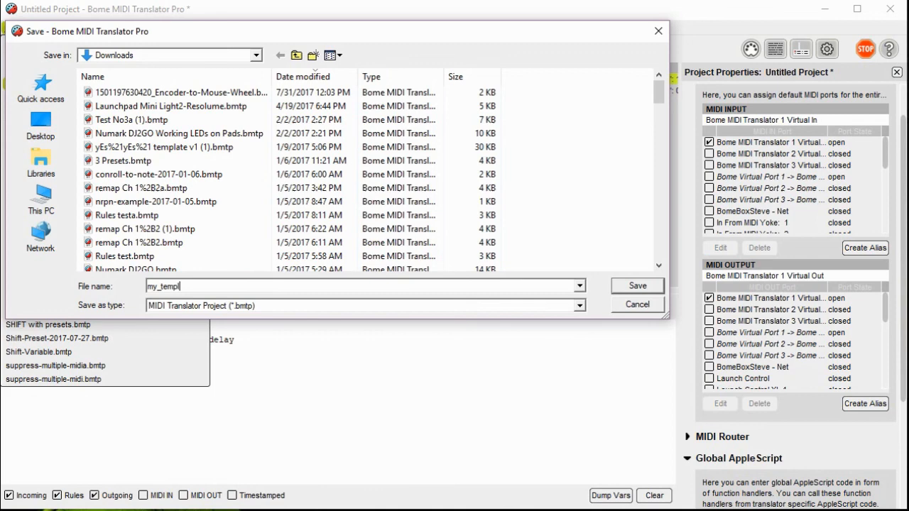
left_click(636, 286)
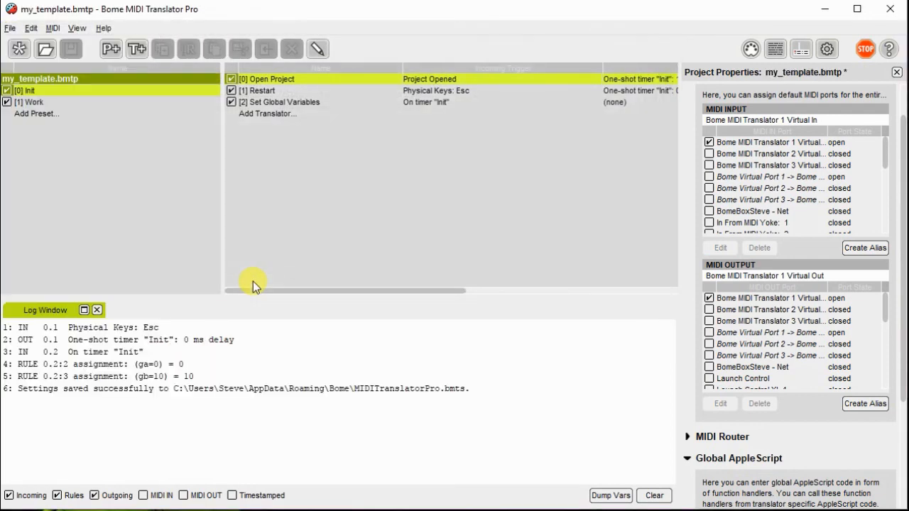
mouse_move(249, 303)
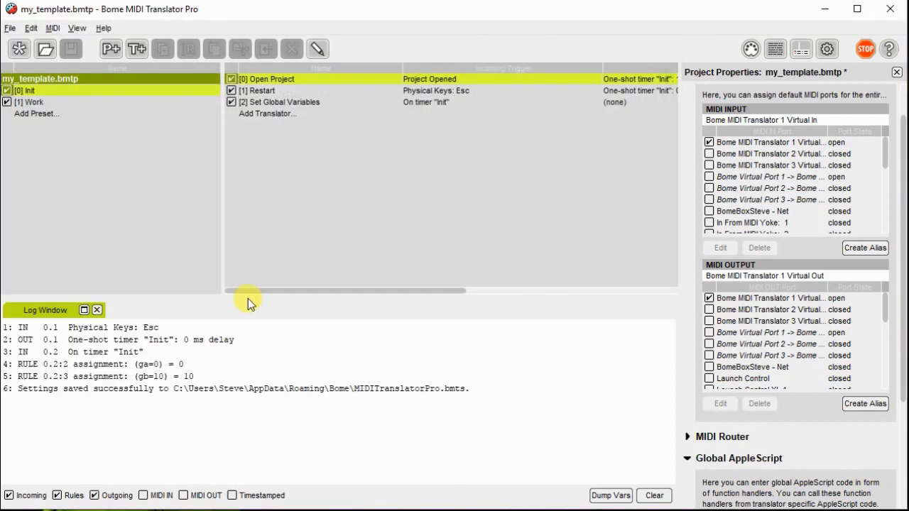